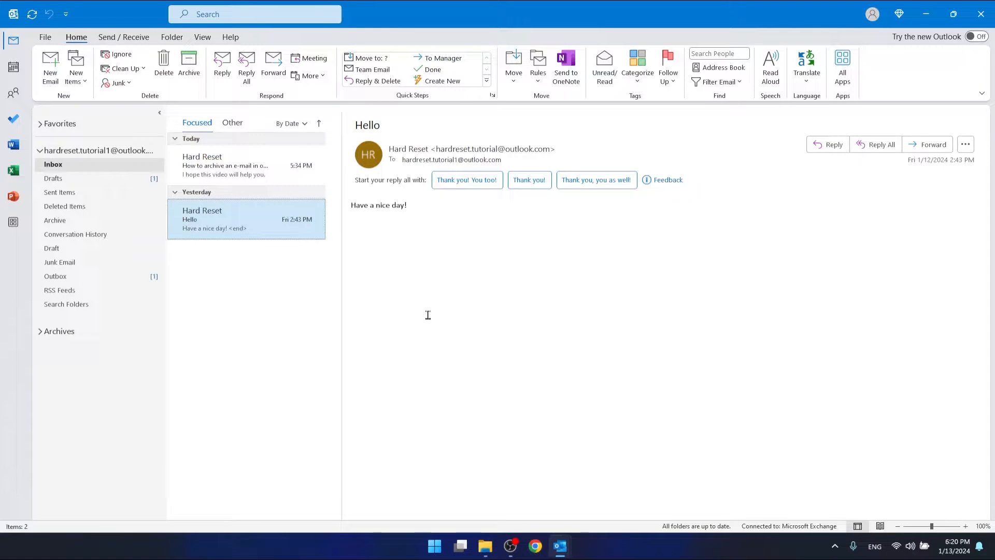
mouse_move(101, 25)
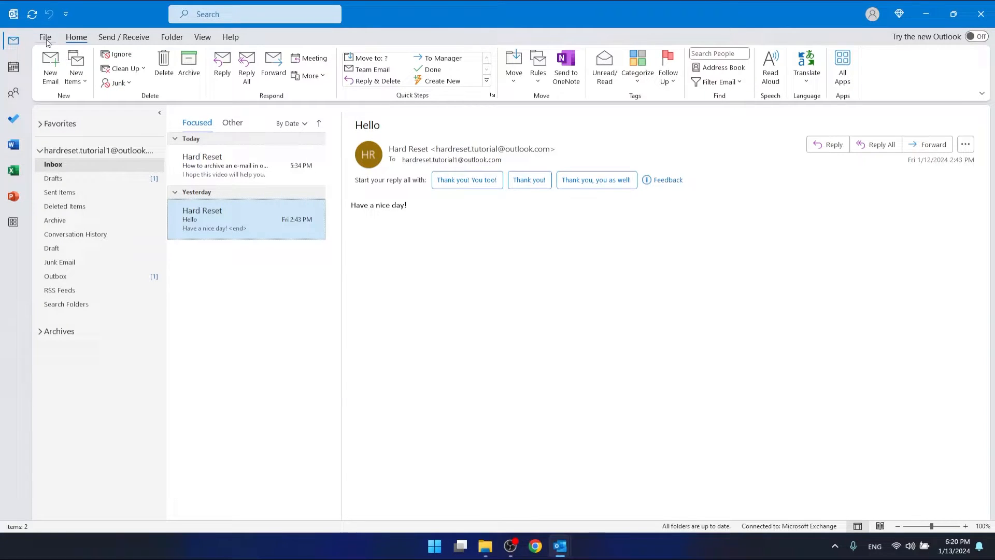
mouse_move(28, 287)
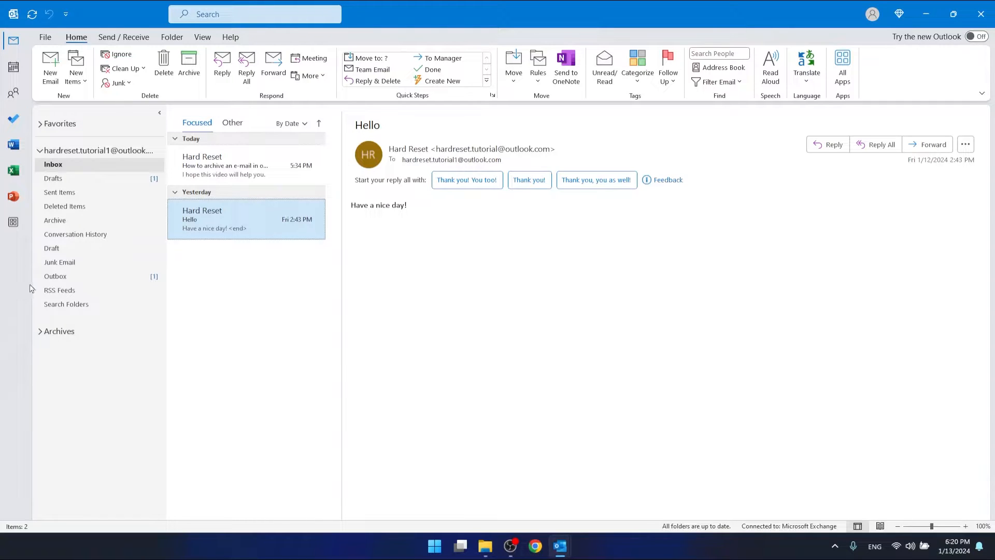
mouse_move(46, 37)
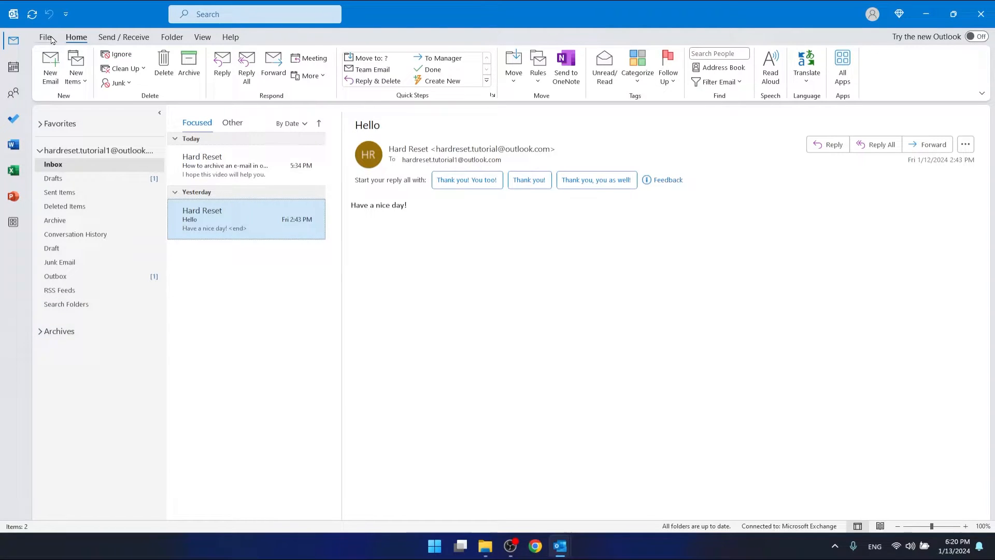
- Reach the full Account Settings dialog from File > Account Settings
left_click(45, 37)
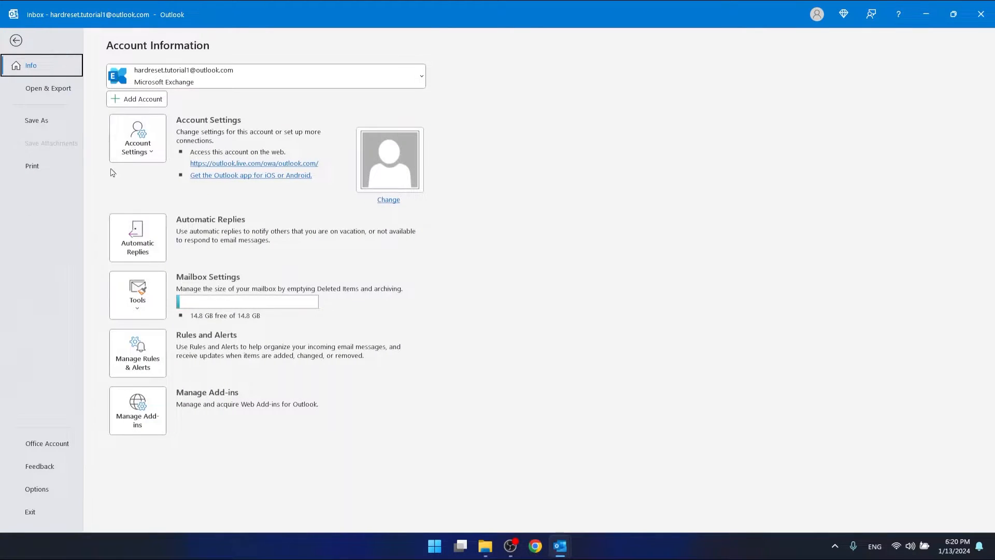
mouse_move(144, 157)
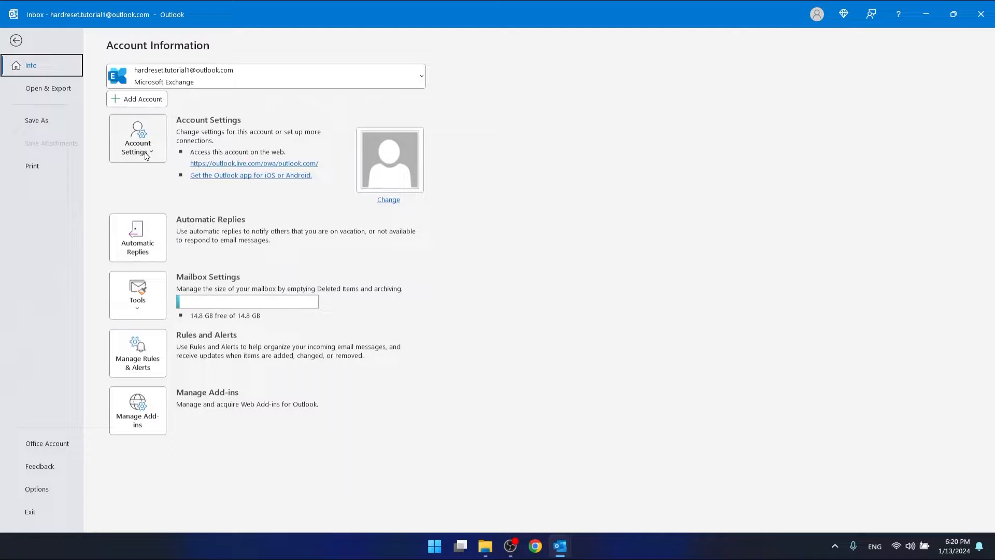
left_click(136, 138)
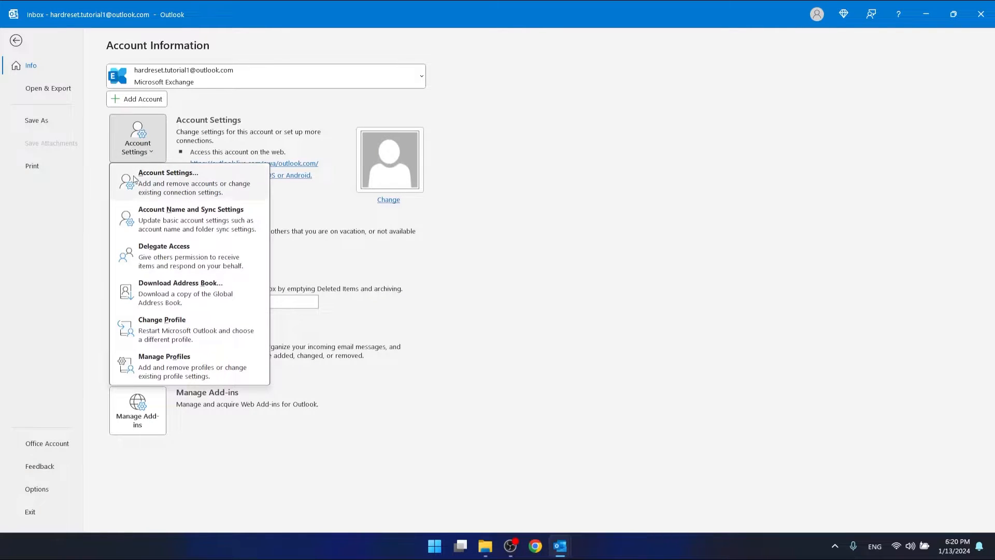
left_click(168, 182)
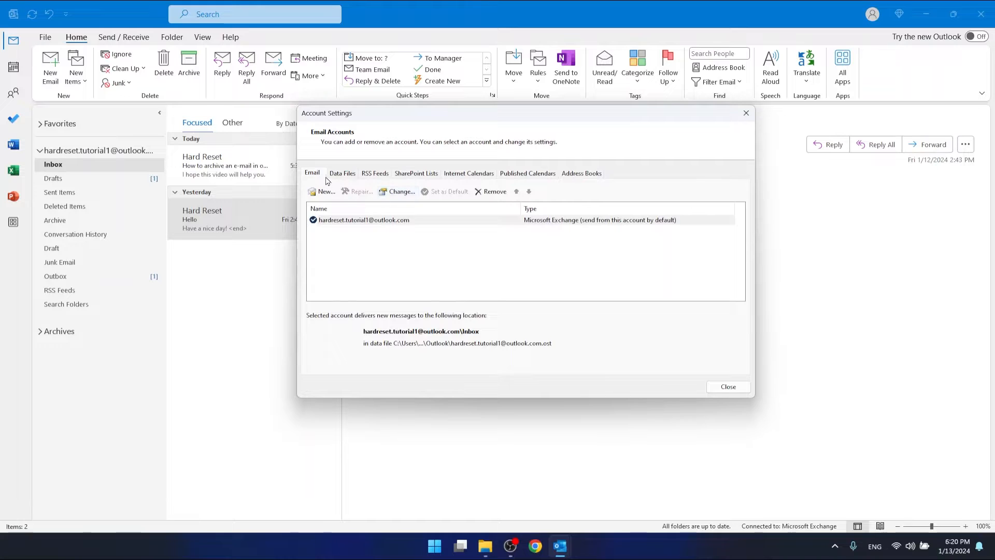
- Browse the Data Files and SharePoint Lists pages, then return to the Email accounts list
left_click(342, 172)
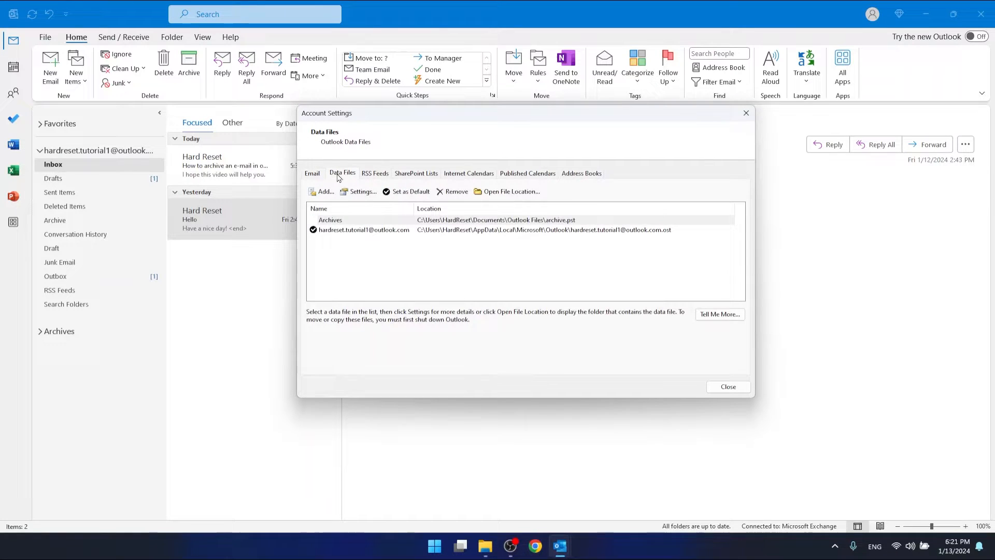
left_click(416, 172)
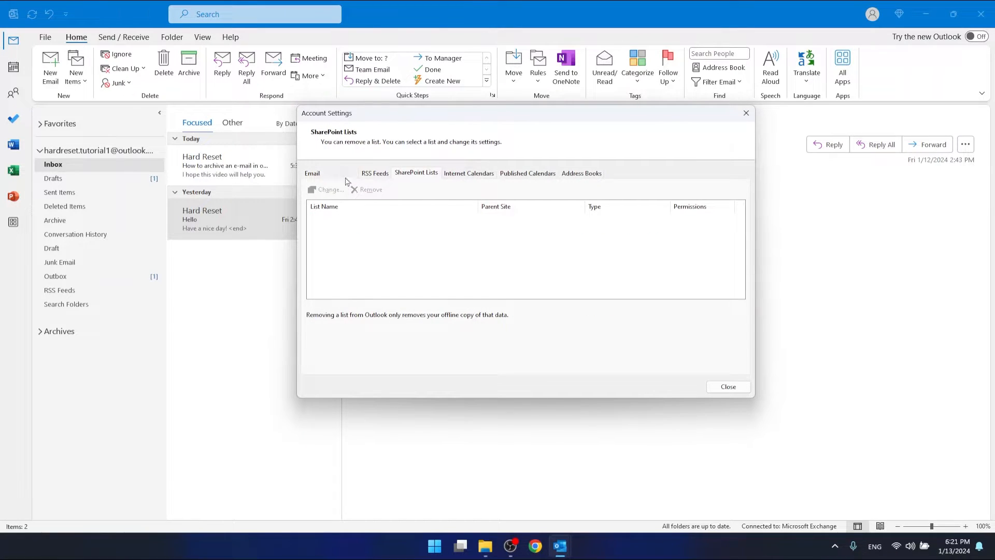
left_click(312, 173)
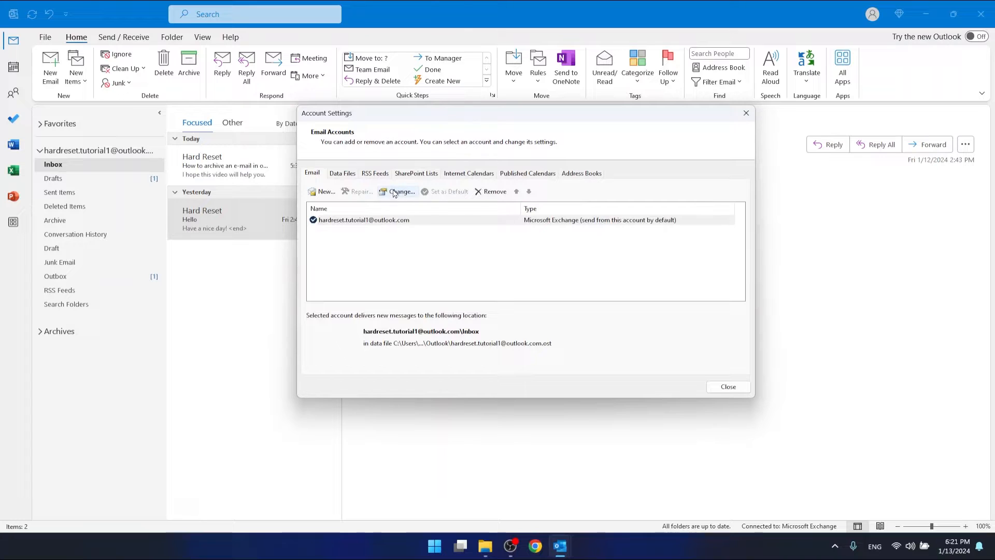
- Change the Exchange account and reach its More Settings Advanced page for additional mailboxes
left_click(401, 192)
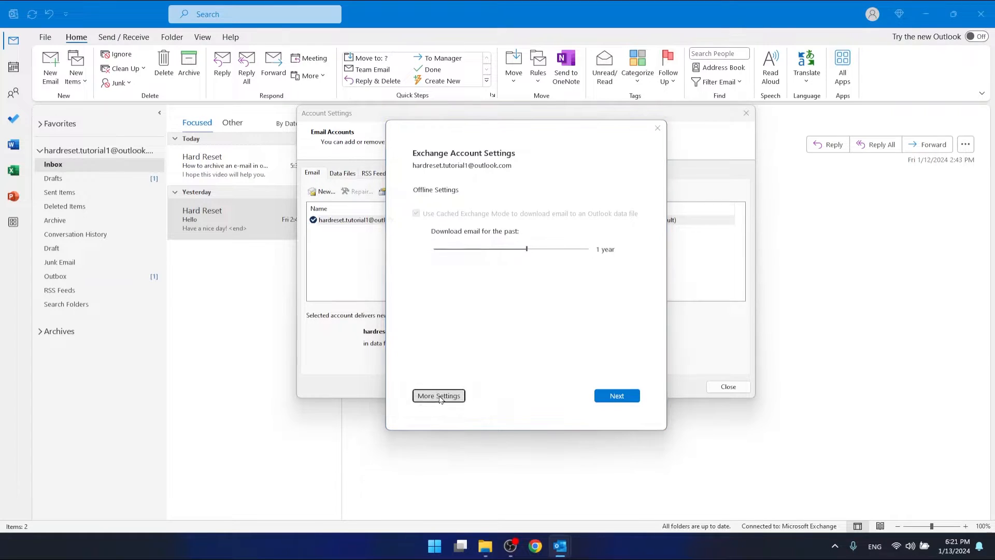
left_click(438, 395)
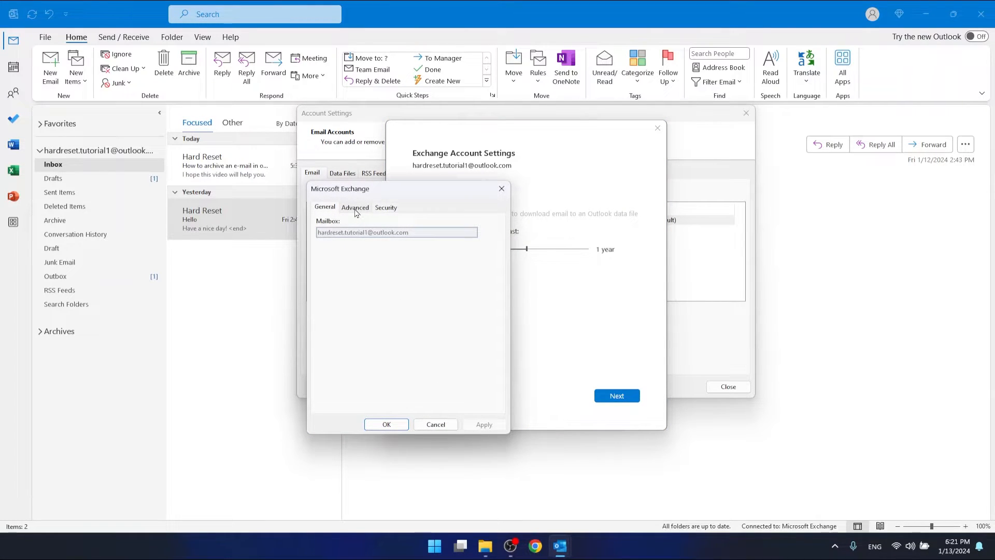
left_click(355, 207)
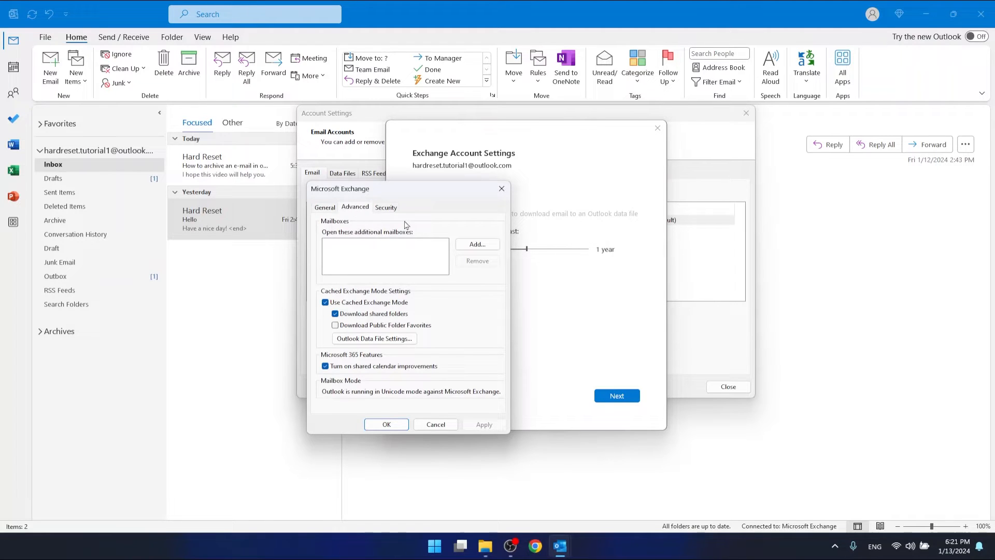
mouse_move(350, 227)
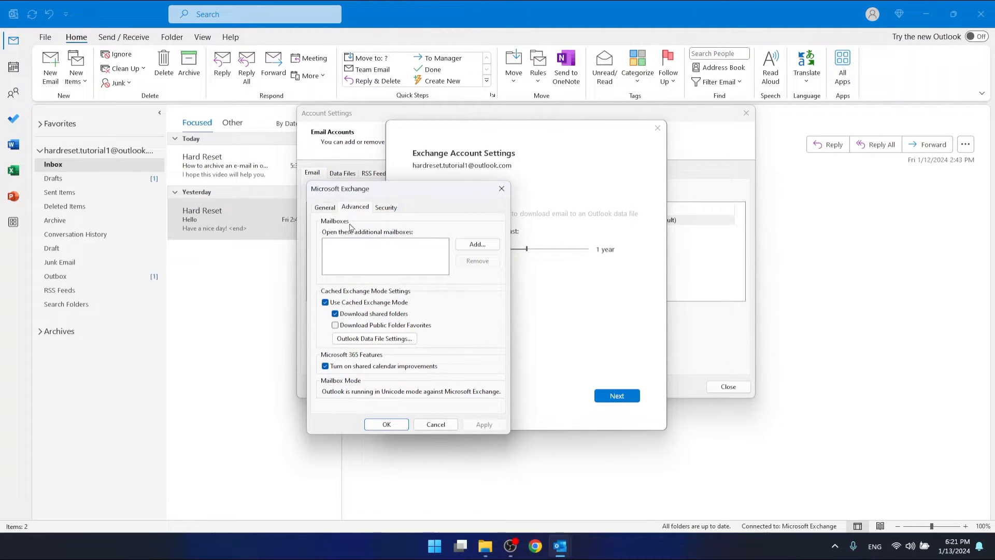
mouse_move(322, 227)
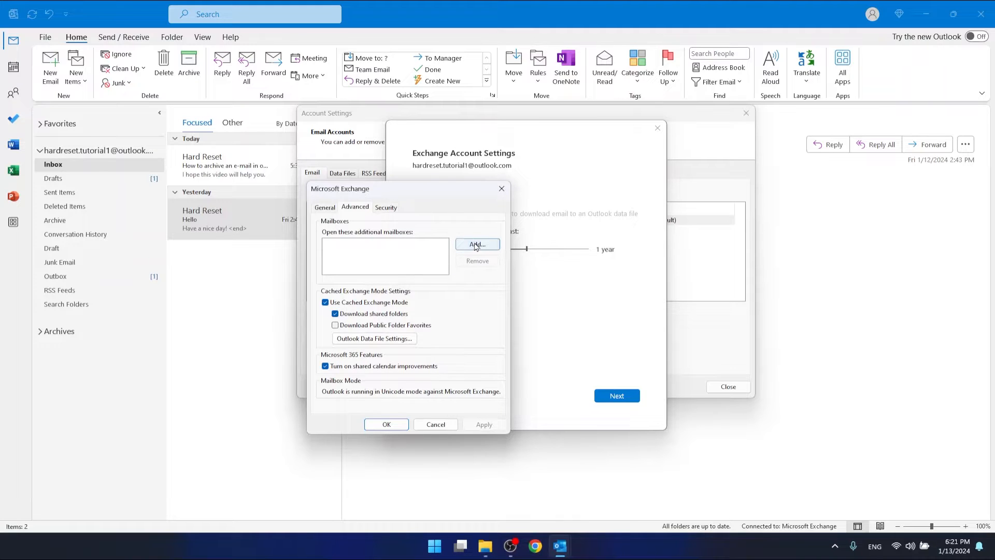
- Add 'Shared Mailbox' as an extra mailbox and dismiss the 'name cannot be resolved' warning
left_click(477, 244)
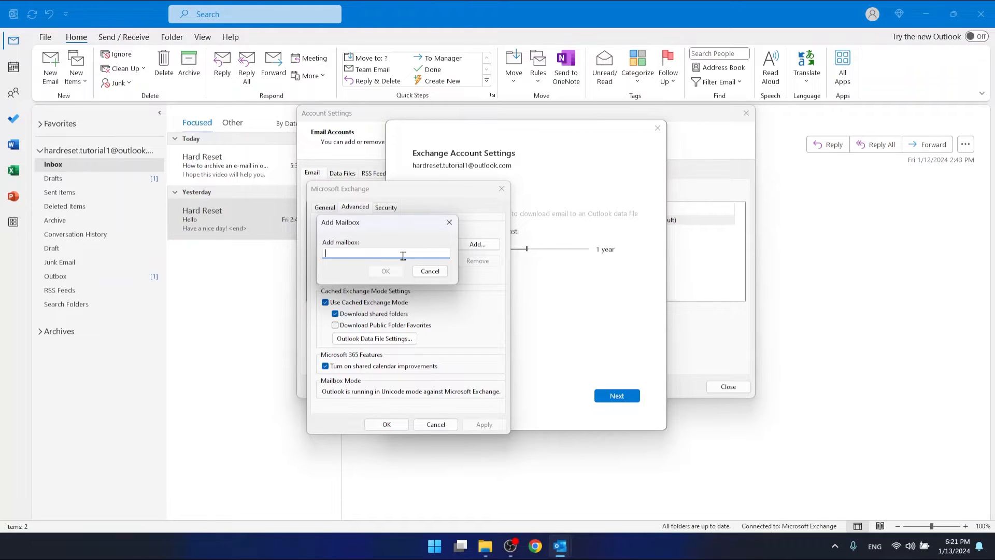
type("Shared M")
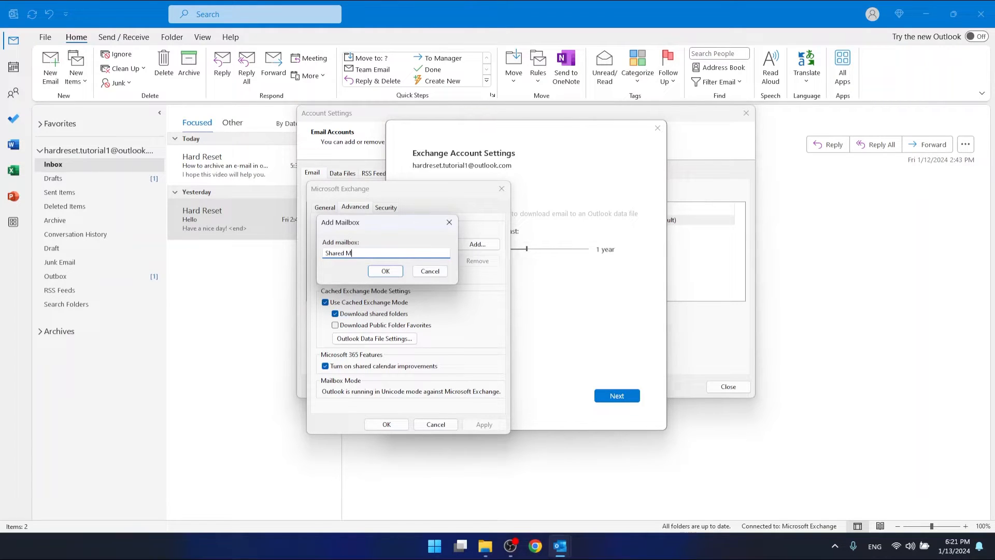
type("ailbox")
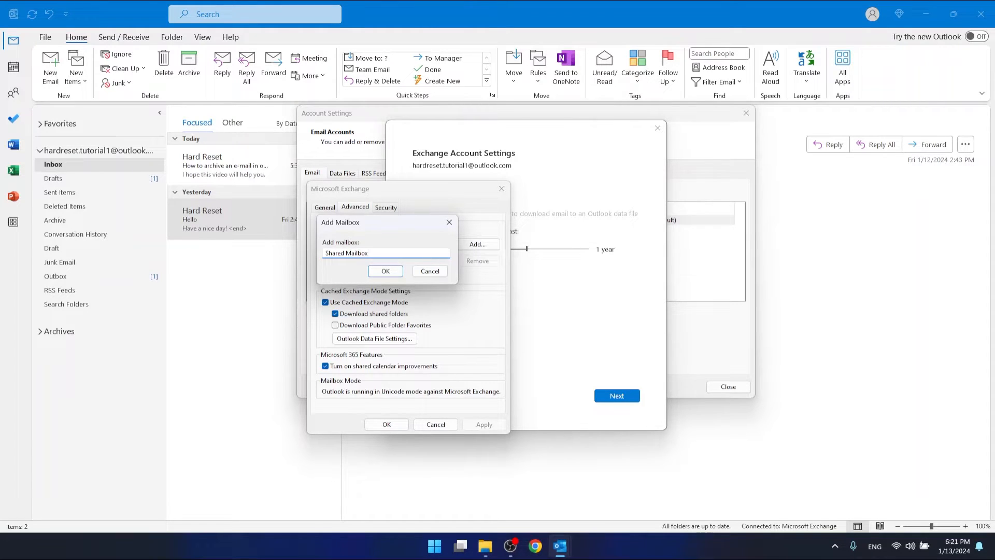
left_click(385, 271)
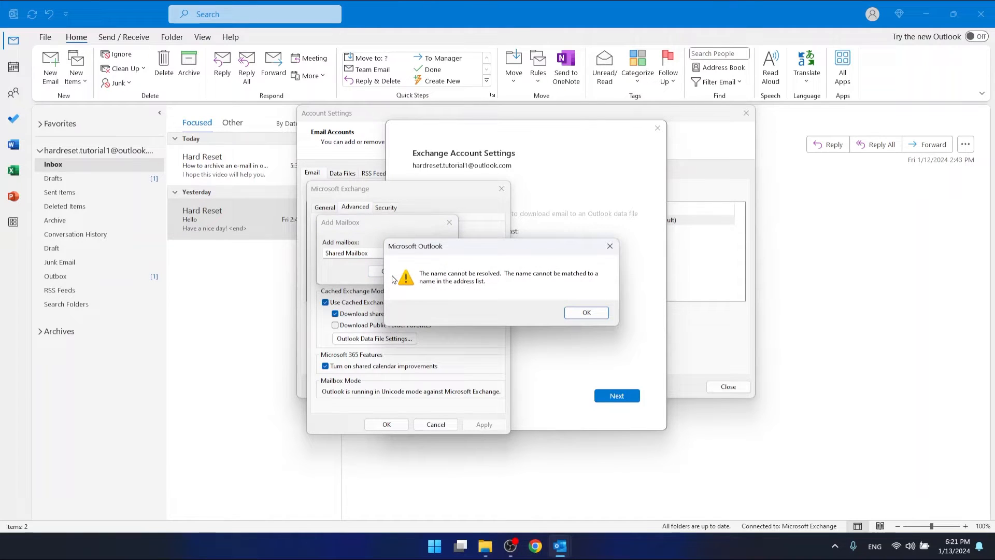
mouse_move(490, 290)
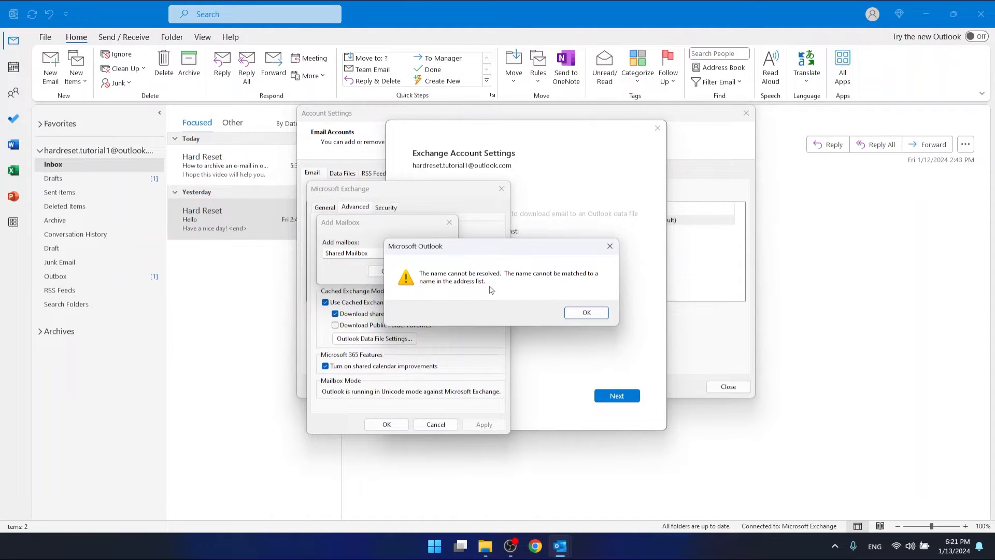
mouse_move(579, 286)
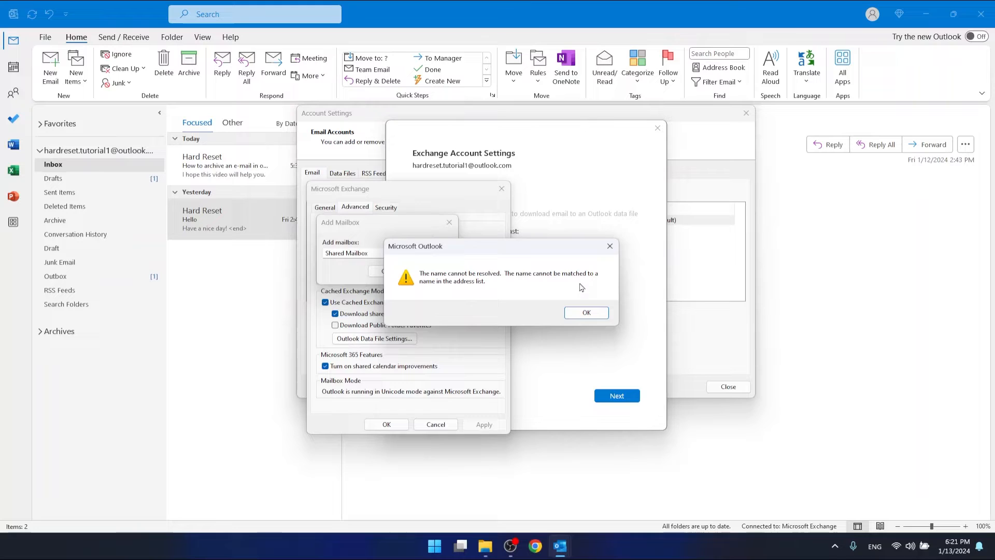
mouse_move(519, 250)
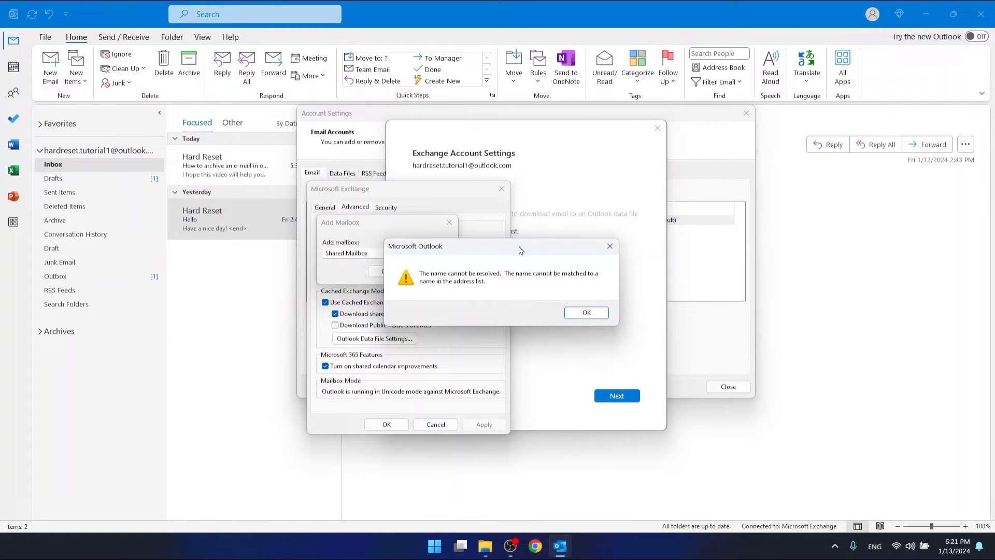
left_click(585, 312)
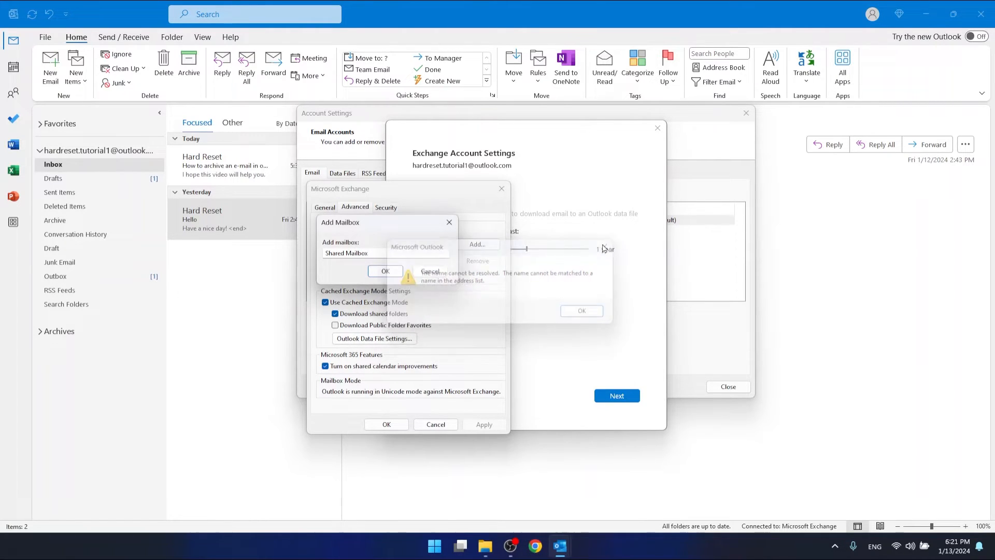
- Select the rejected 'Shared Mailbox' name in the Add Mailbox field for editing
left_click(581, 310)
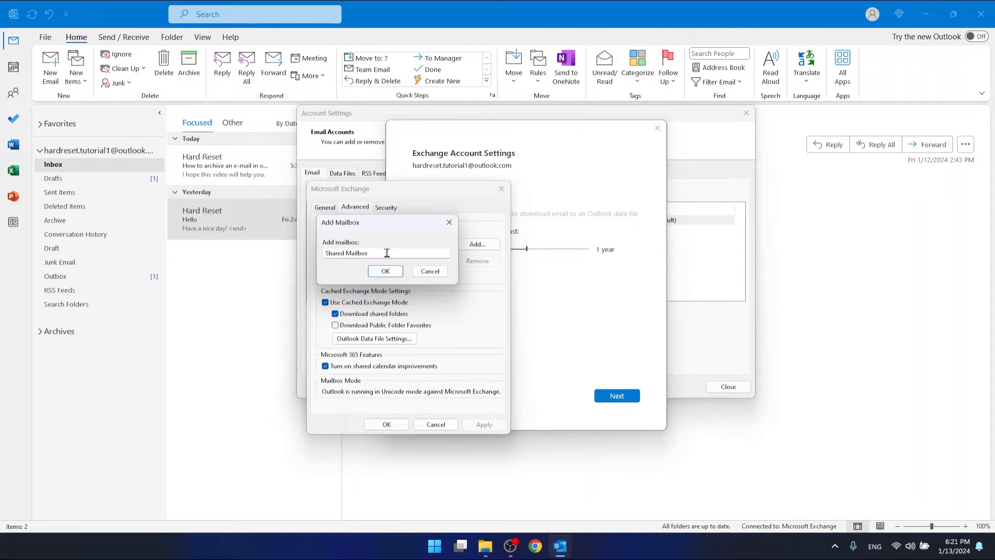
triple_click(346, 253)
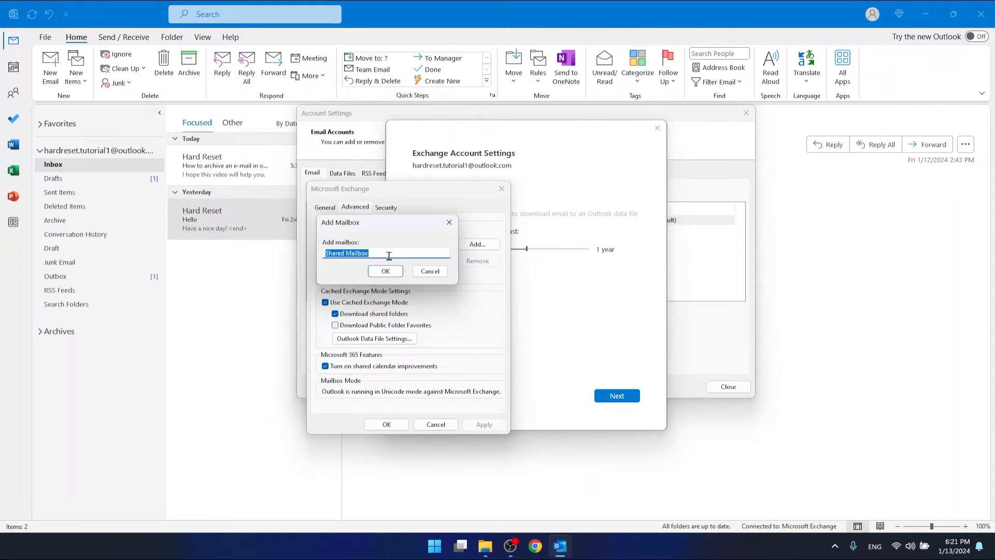
mouse_move(382, 240)
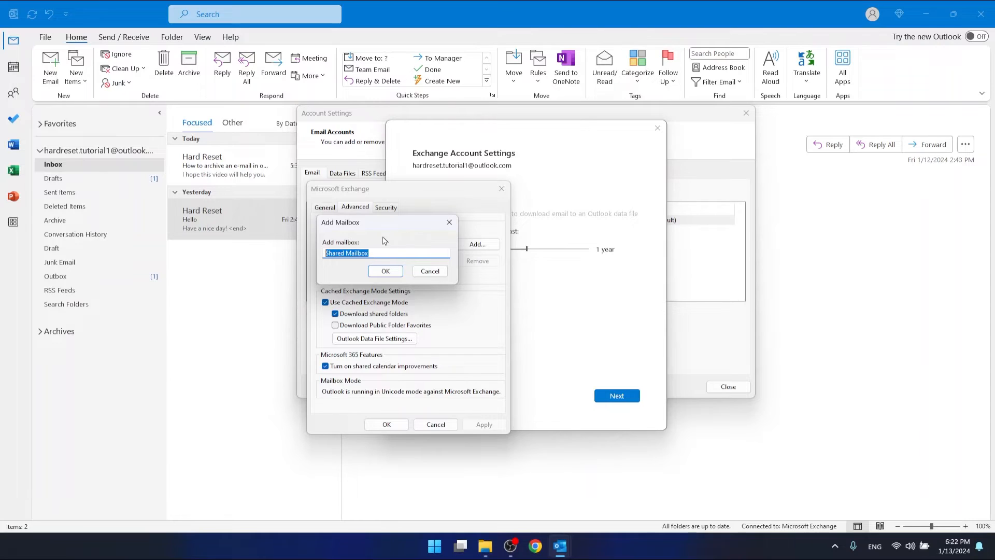
mouse_move(355, 264)
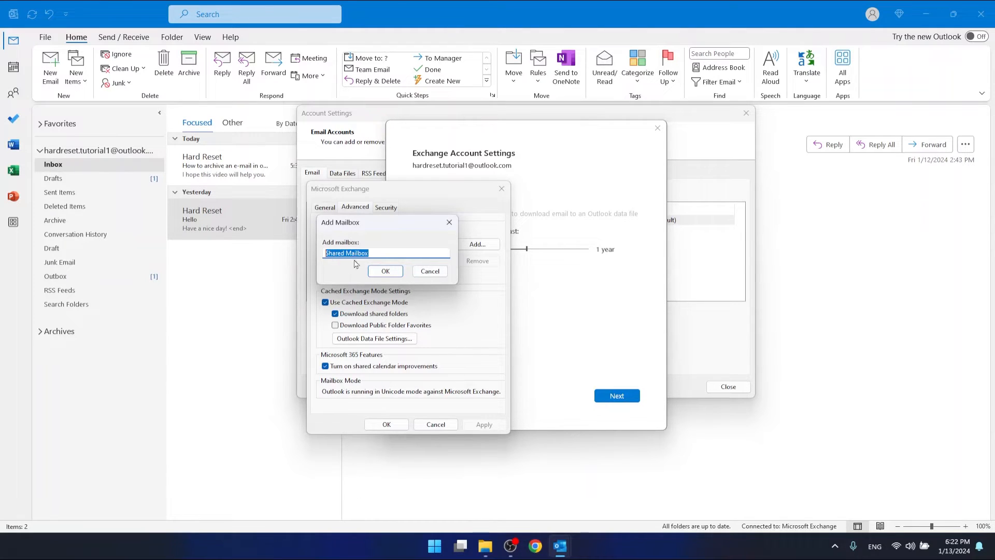
left_click(385, 253)
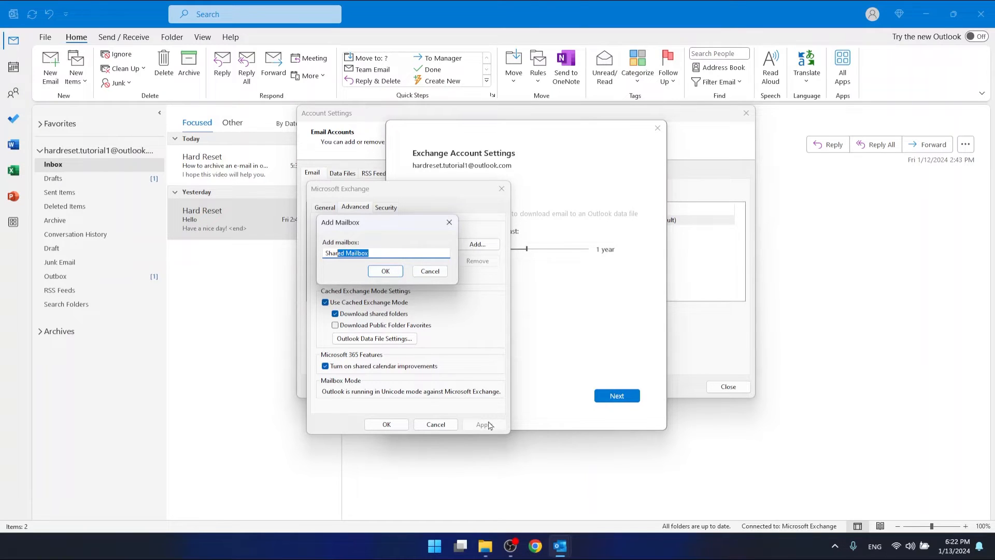
mouse_move(486, 428)
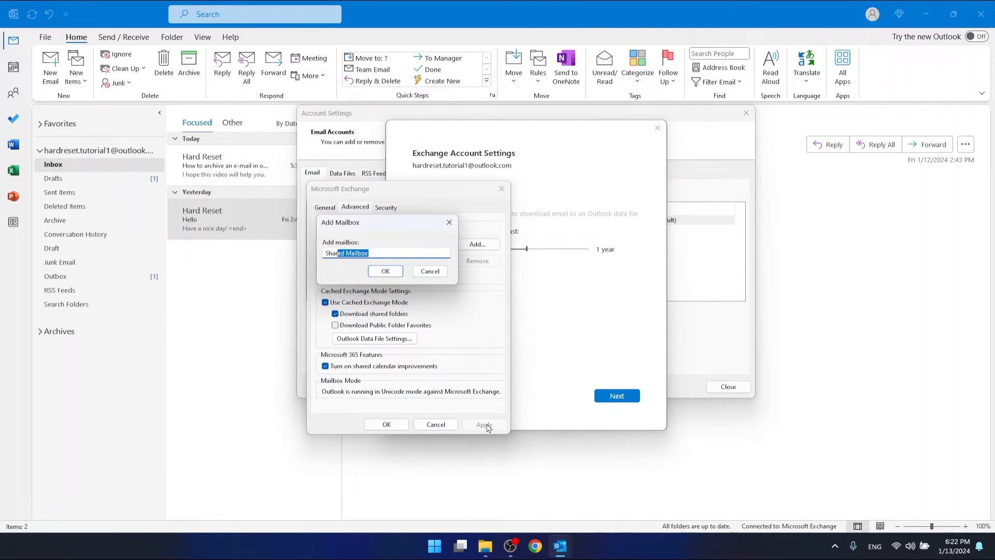
mouse_move(651, 143)
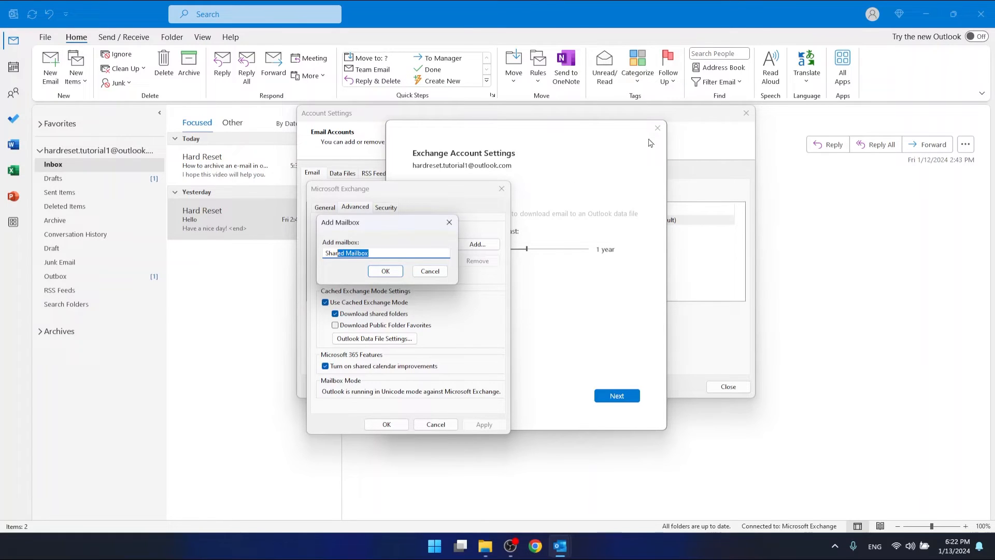
mouse_move(406, 394)
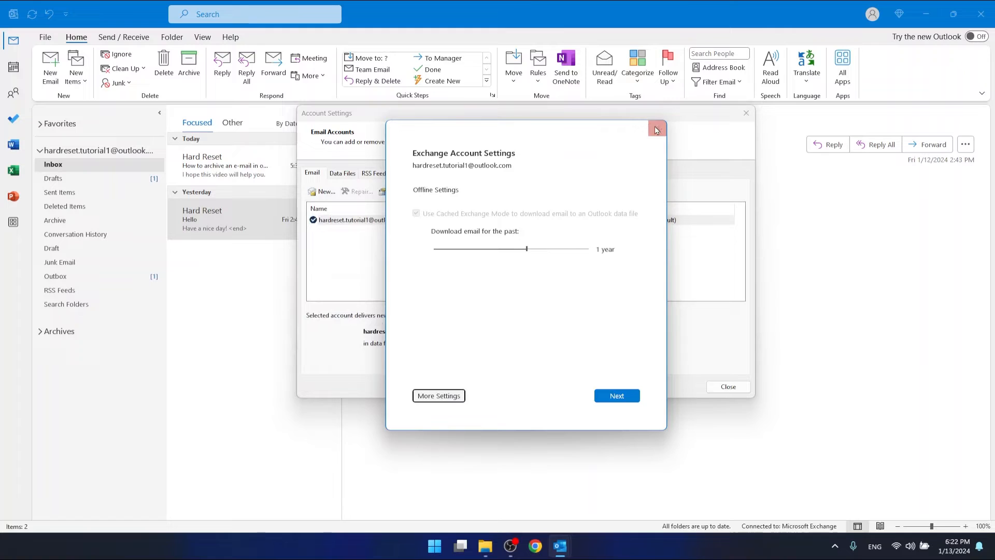
- Close account settings, quit Outlook with Exit and Send Later, and relaunch it from the taskbar
left_click(657, 129)
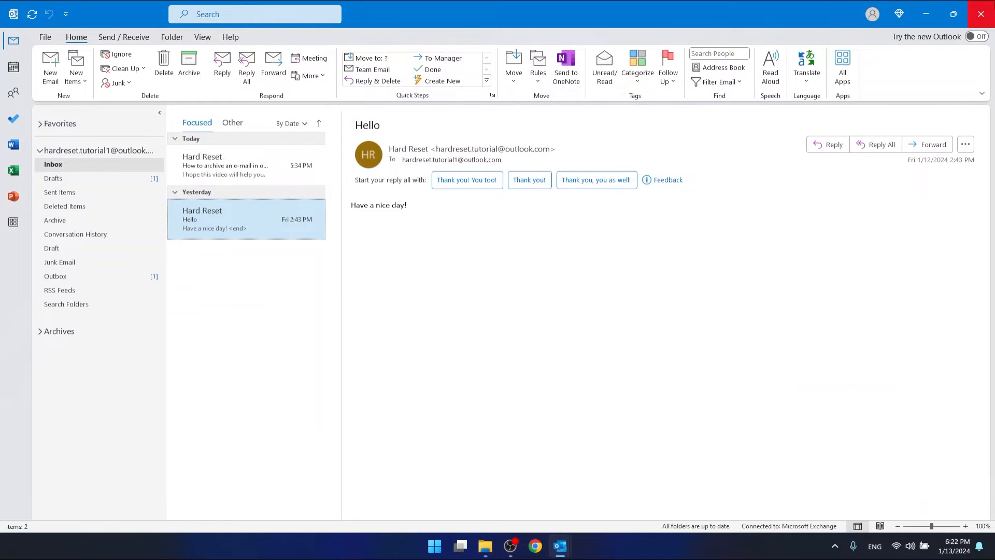
left_click(981, 14)
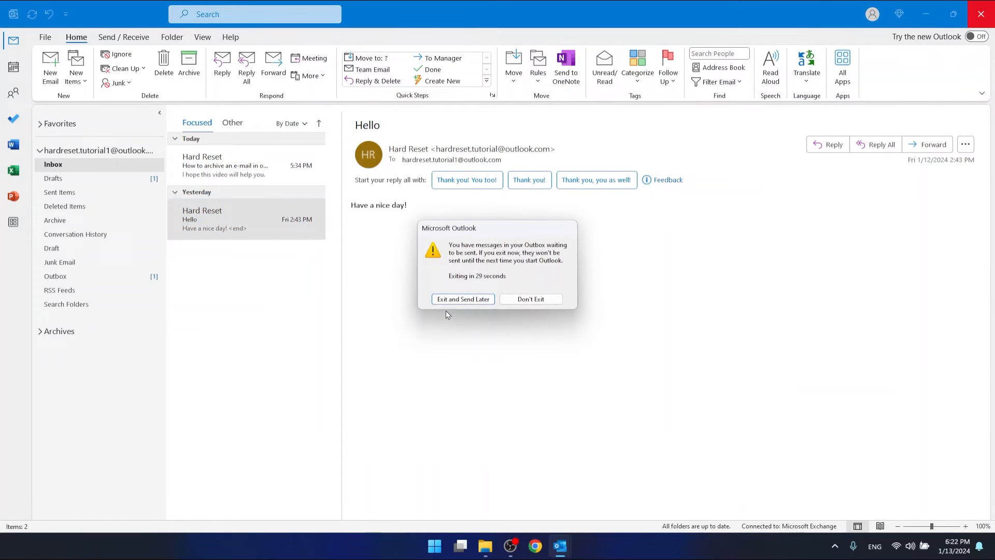
left_click(463, 299)
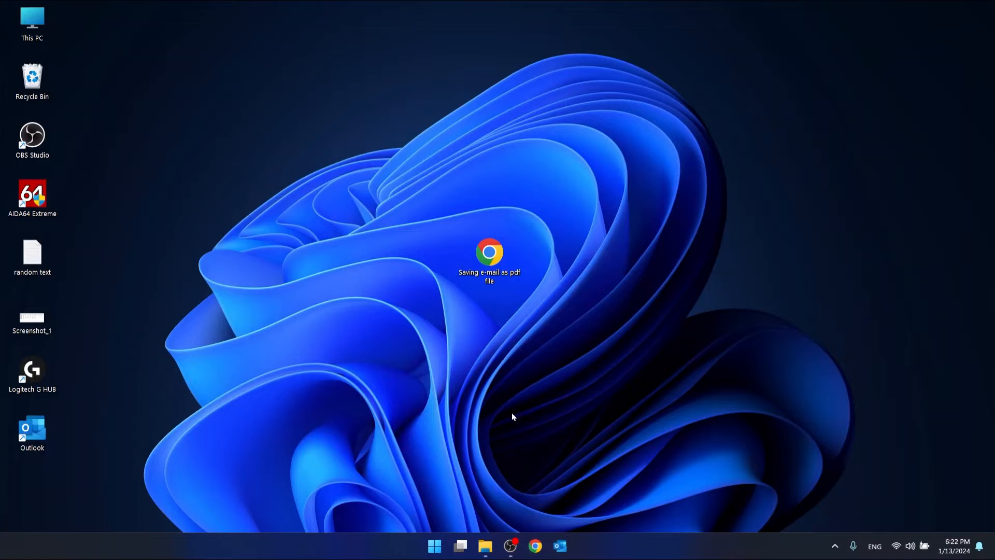
mouse_move(559, 546)
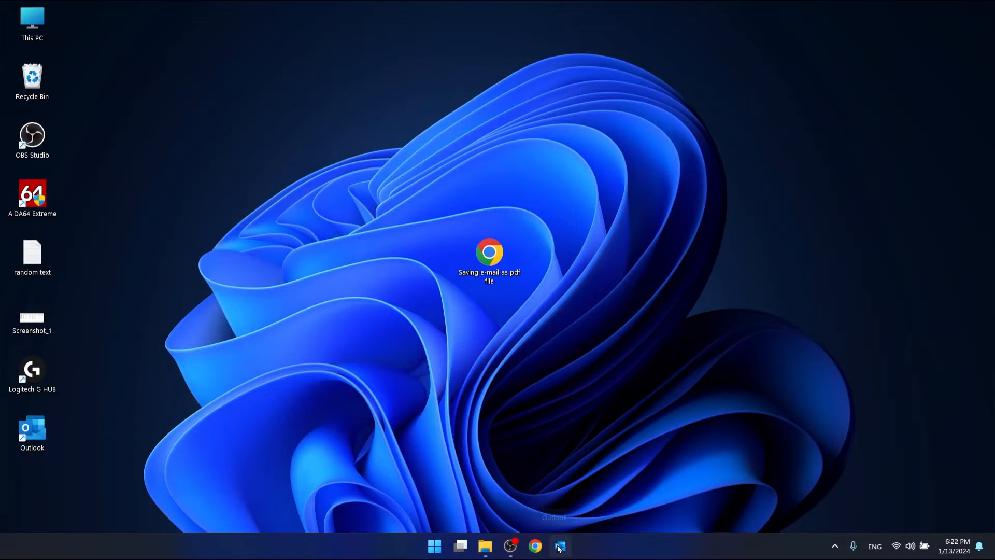
left_click(559, 546)
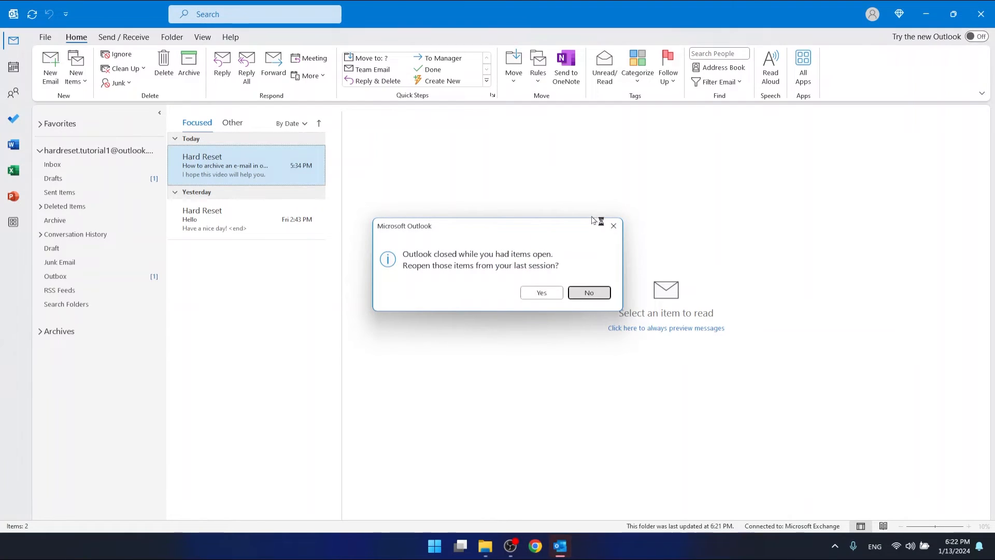
- Answer No to reopening items from the last session
left_click(588, 293)
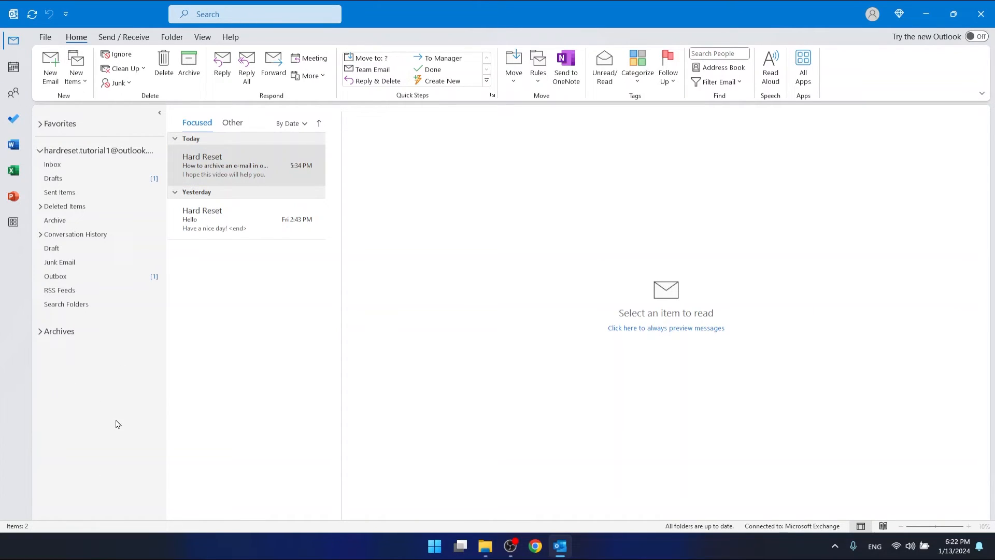
mouse_move(93, 400)
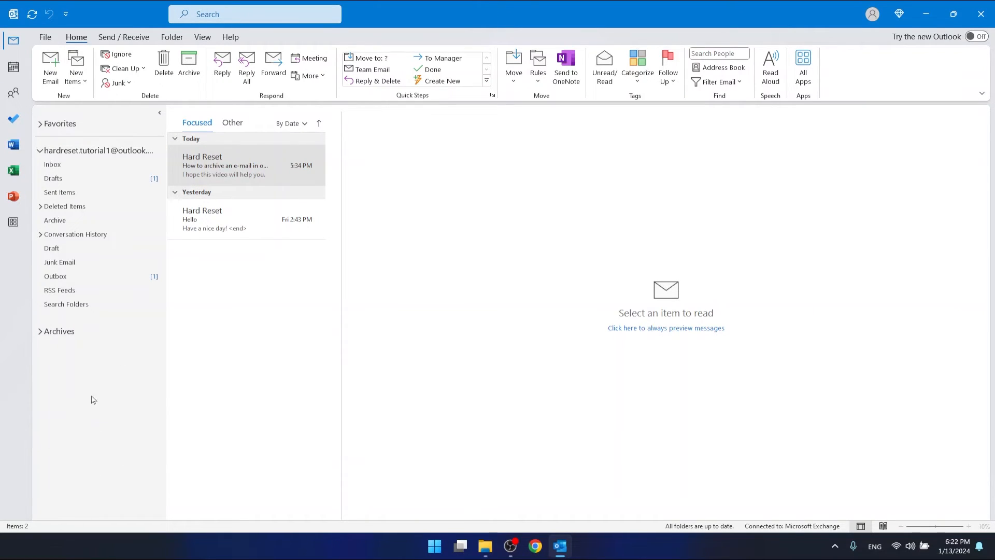
mouse_move(86, 414)
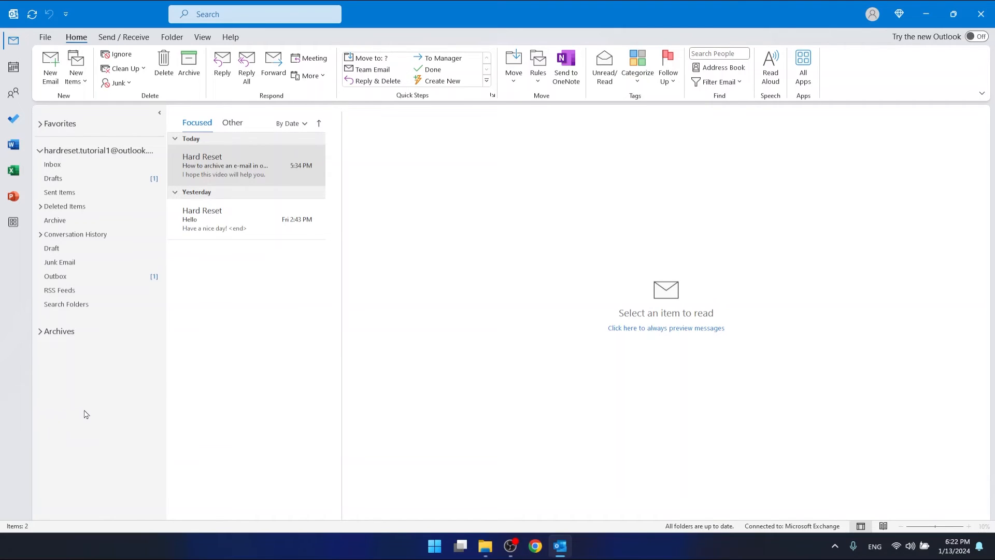